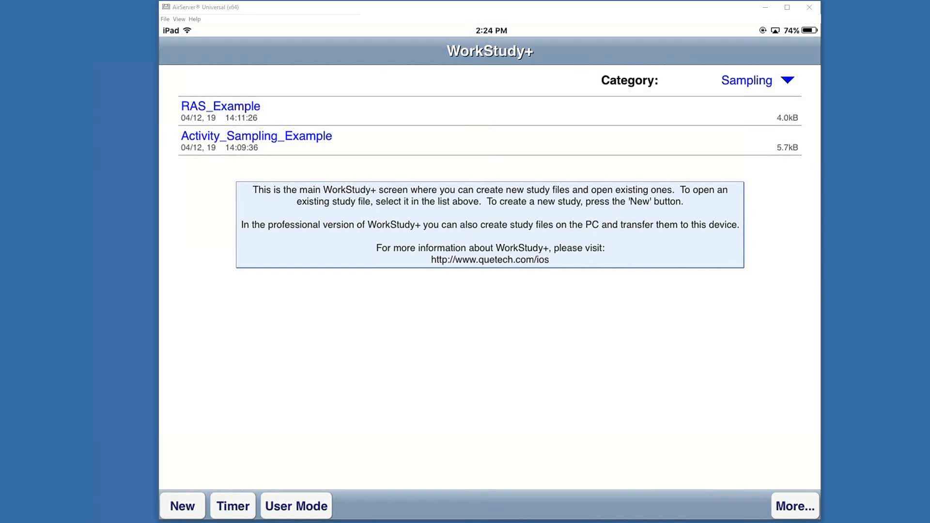
mouse_move(804, 388)
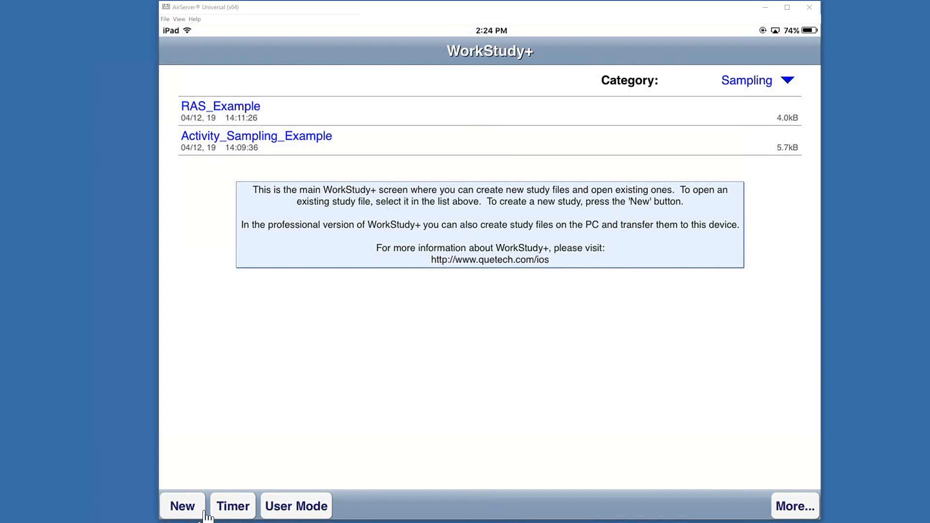
mouse_move(236, 517)
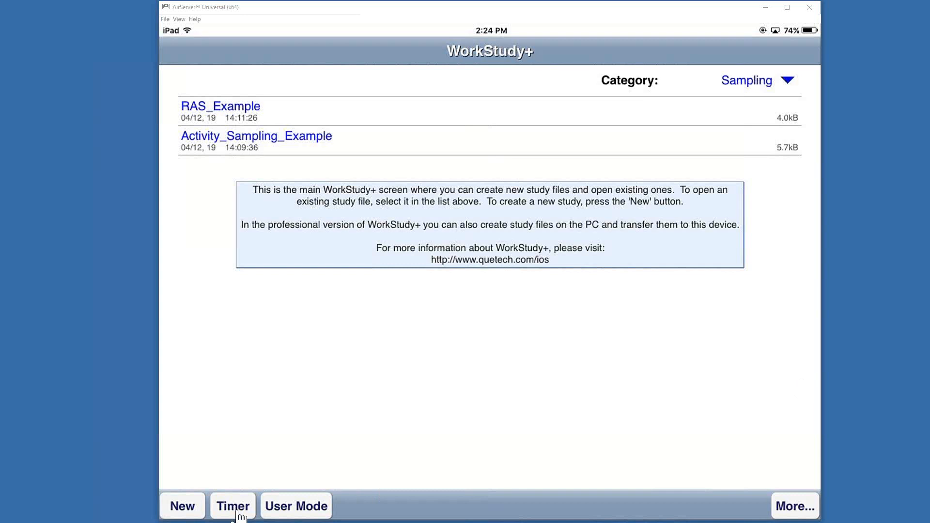
mouse_move(239, 519)
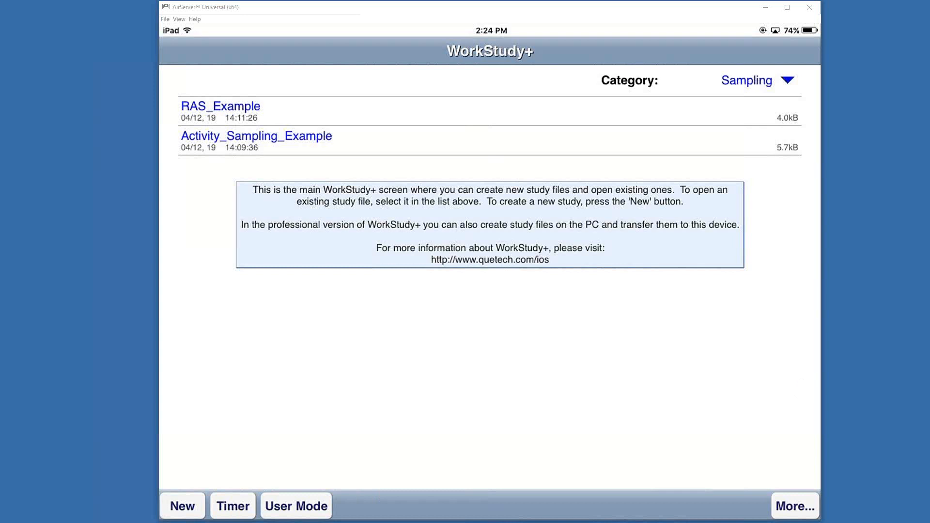
Step: Enable the random sampling timer keeping the 2-minute min/avg/max interval settings
left_click(232, 505)
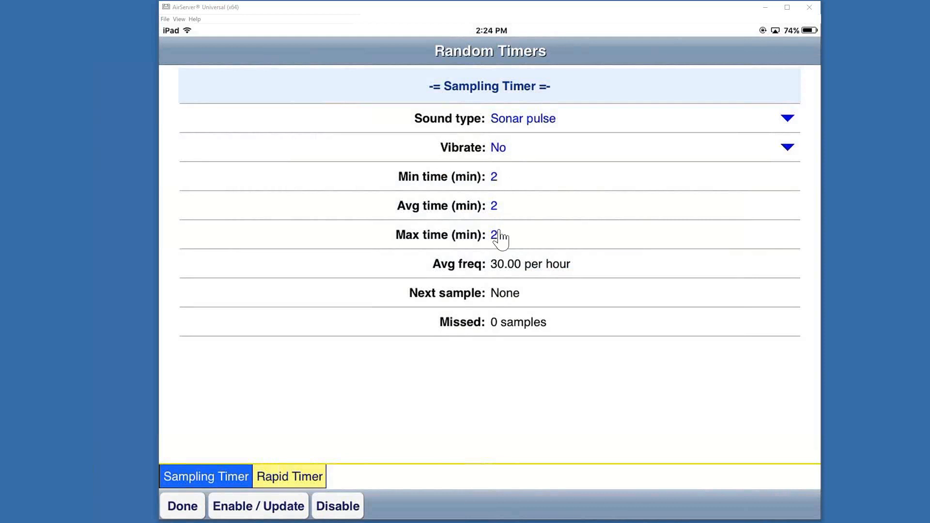
mouse_move(502, 221)
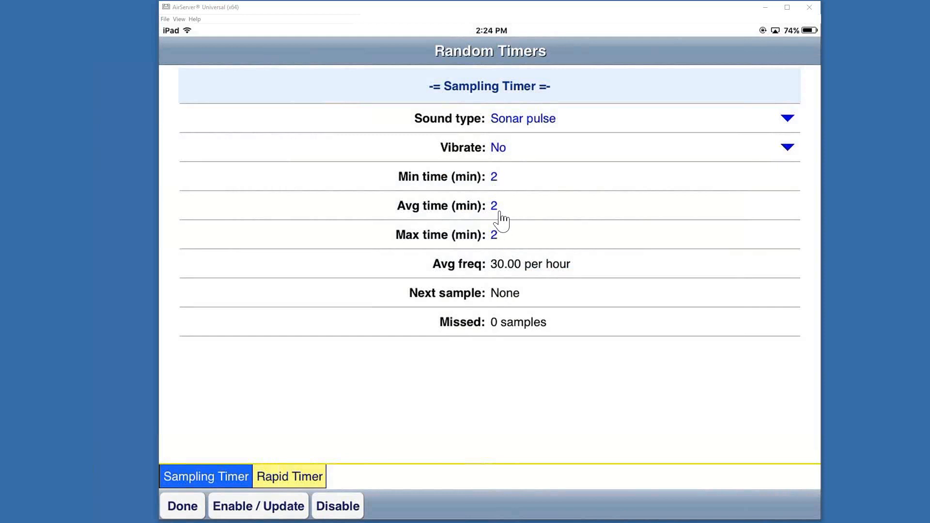
mouse_move(501, 254)
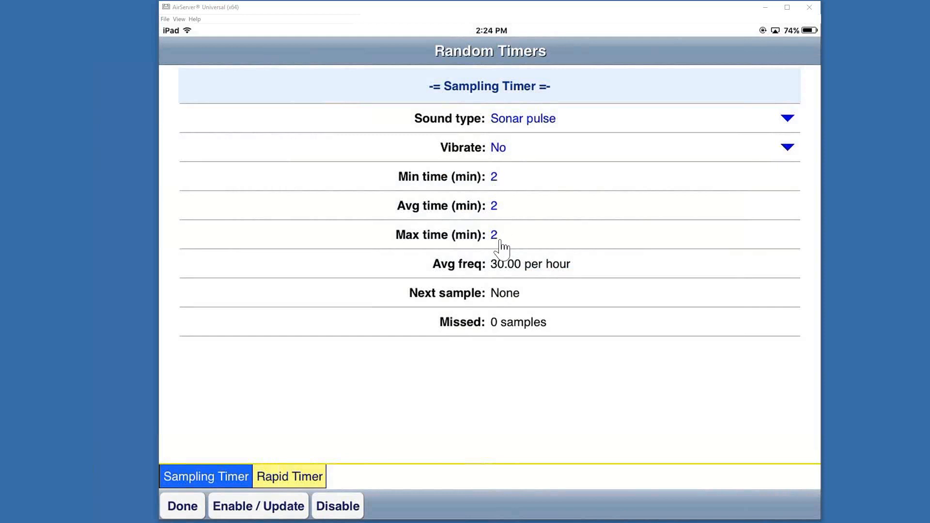
mouse_move(258, 516)
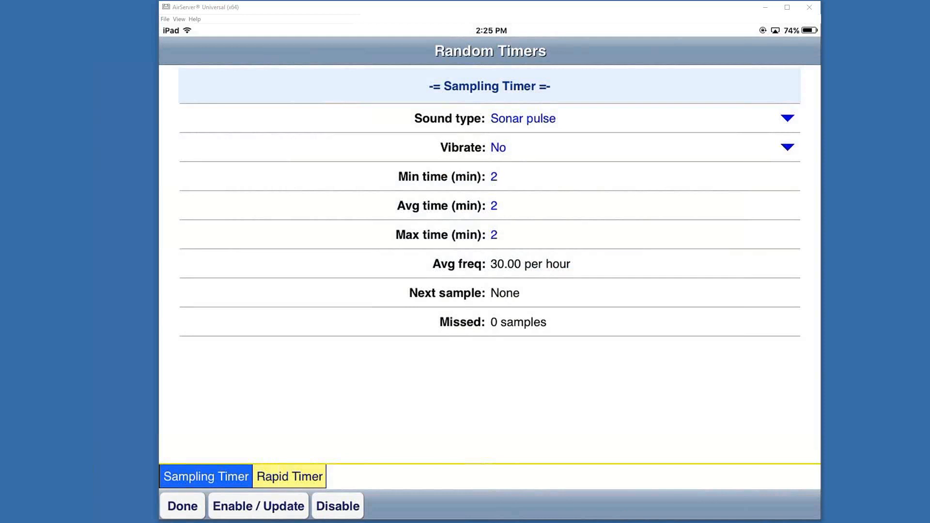
left_click(258, 506)
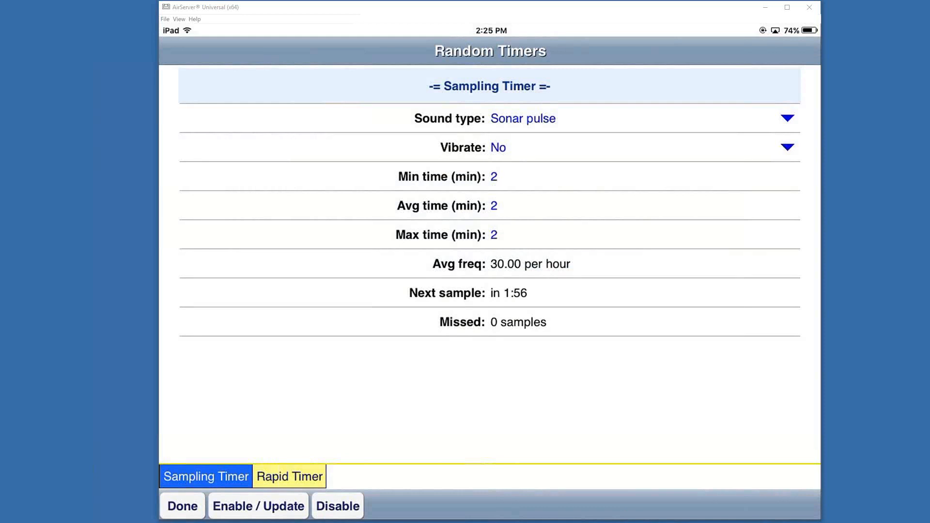
Step: Leave the timer settings and start recording the Activity_Sampling_Example study with operators OP1 to OP20
left_click(183, 506)
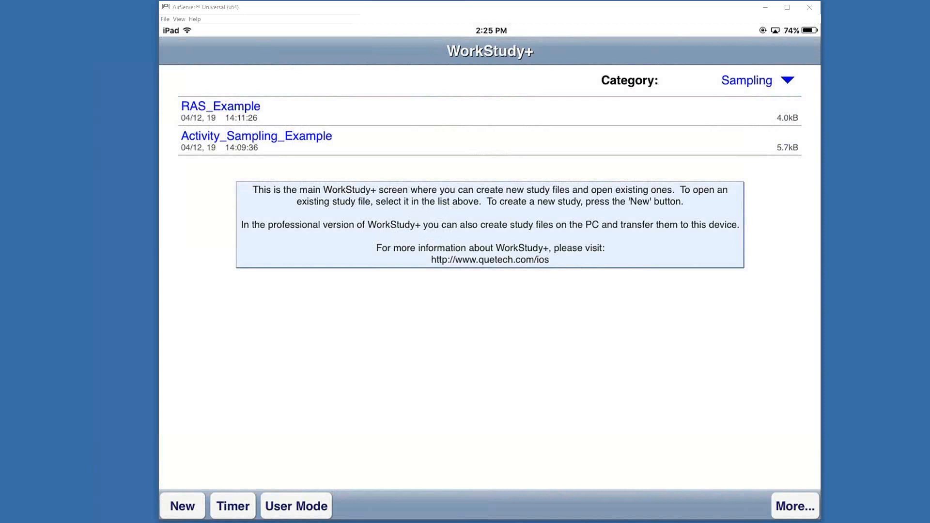
left_click(256, 140)
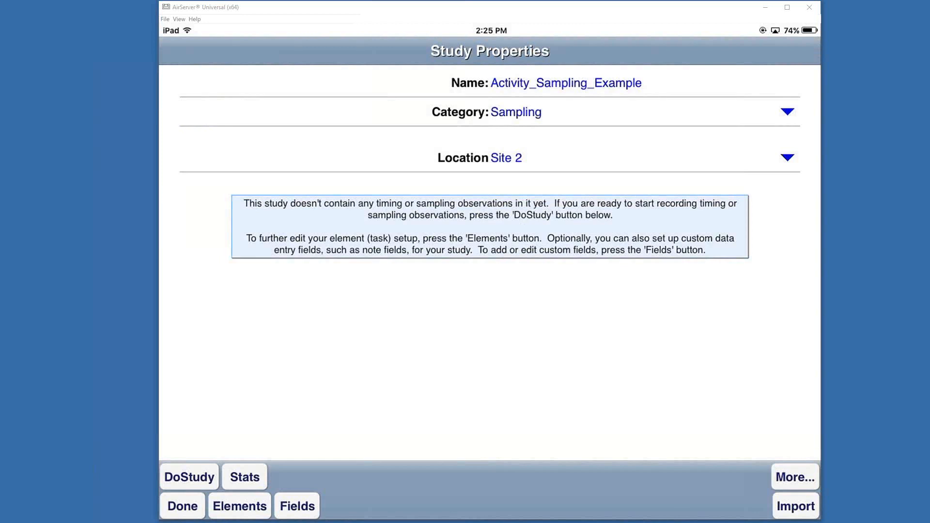
mouse_move(176, 485)
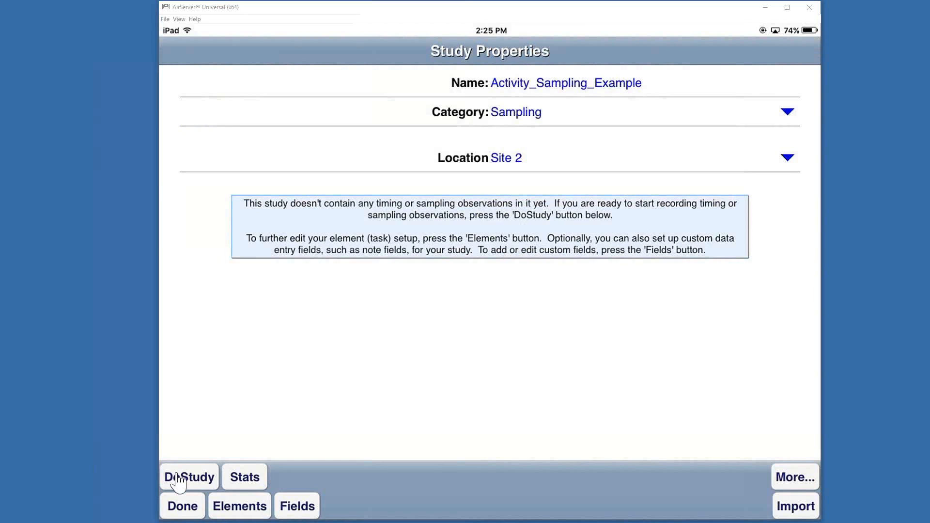
left_click(189, 477)
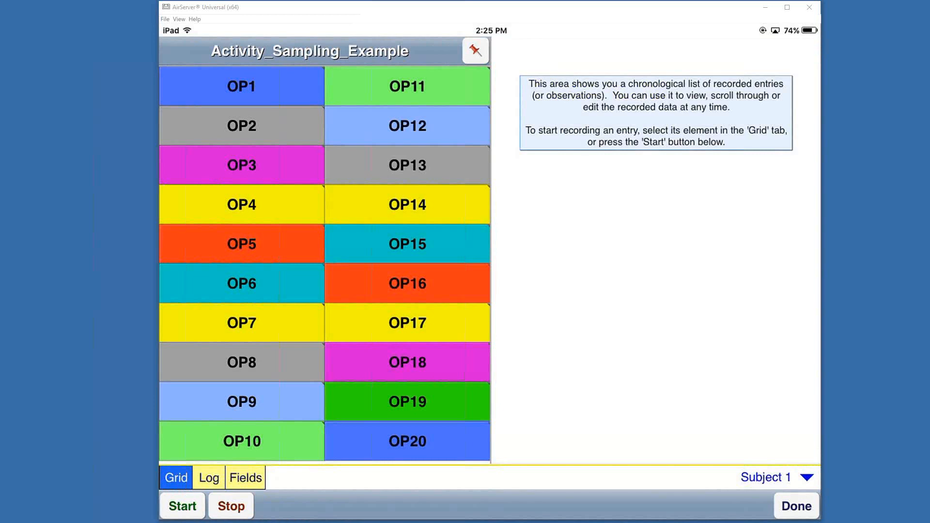
Step: Log OP1 as Not Working, OP2 and OP3 as Working, and start OP4's observation
left_click(242, 86)
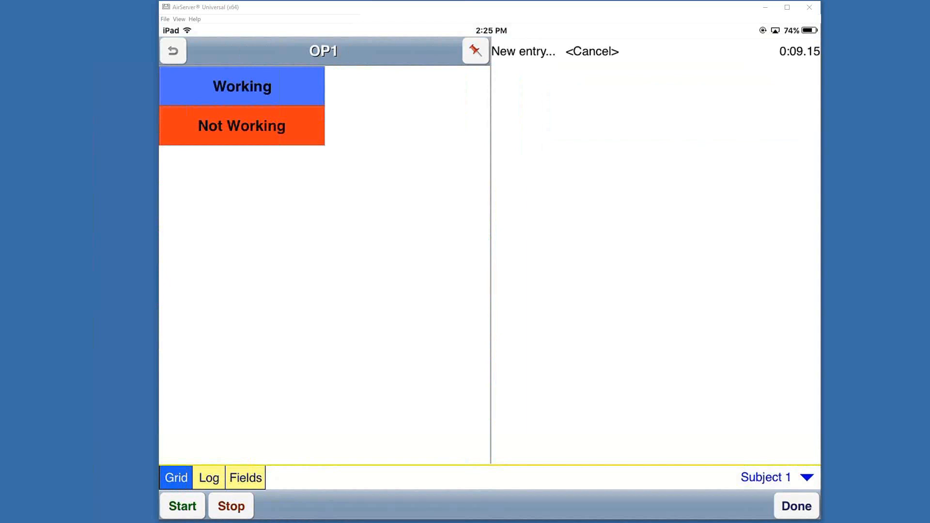
left_click(243, 126)
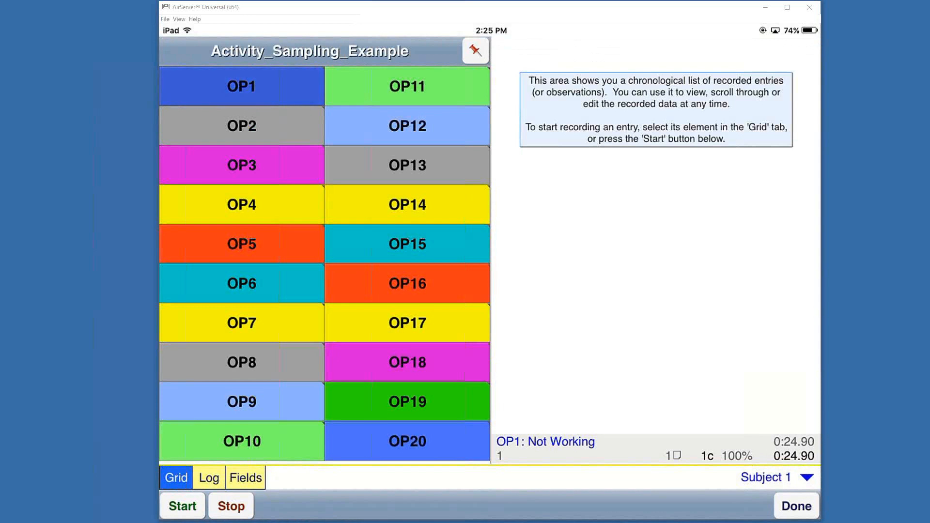
left_click(242, 125)
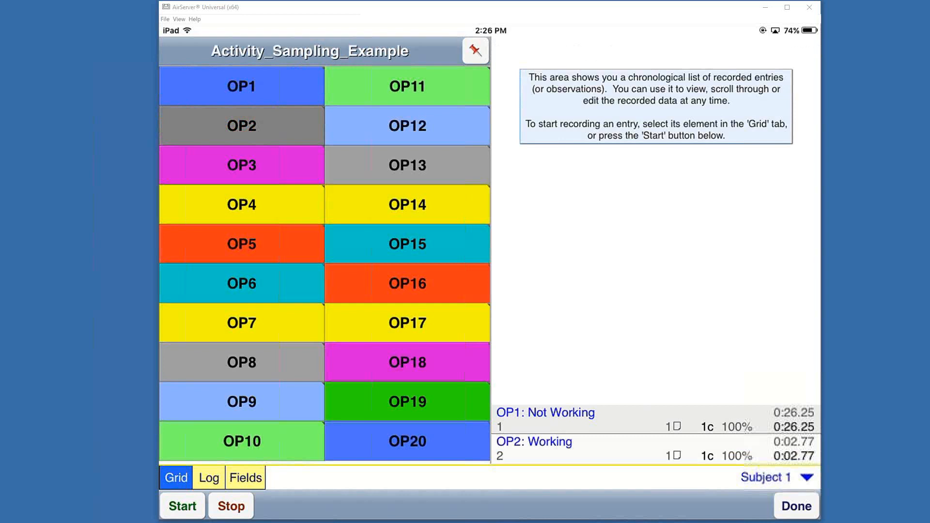
left_click(242, 165)
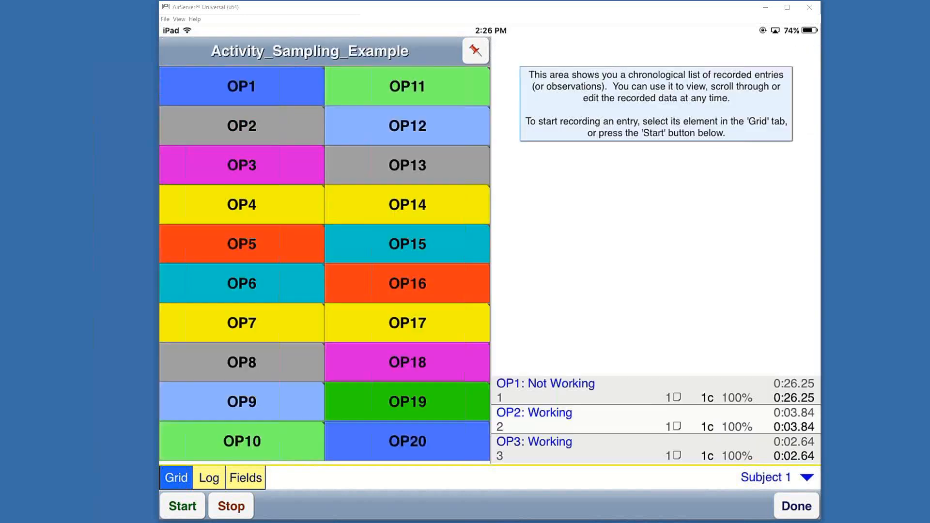
left_click(242, 204)
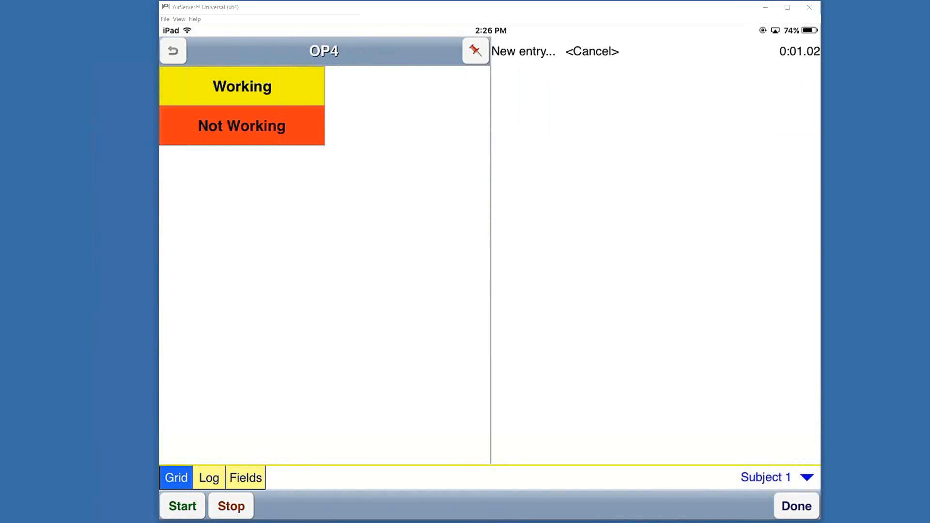
Step: Record OP4 as Not Working and acknowledge the sampling timer alarm
left_click(176, 50)
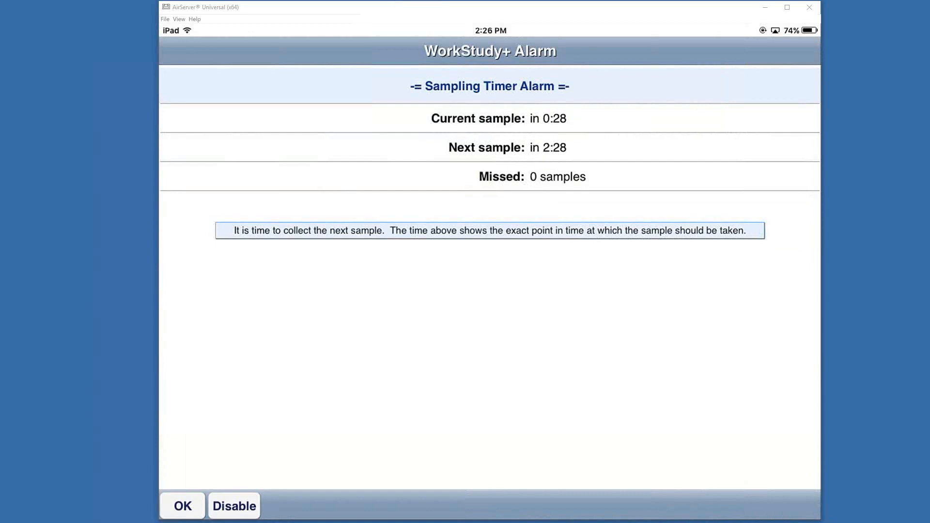
left_click(183, 506)
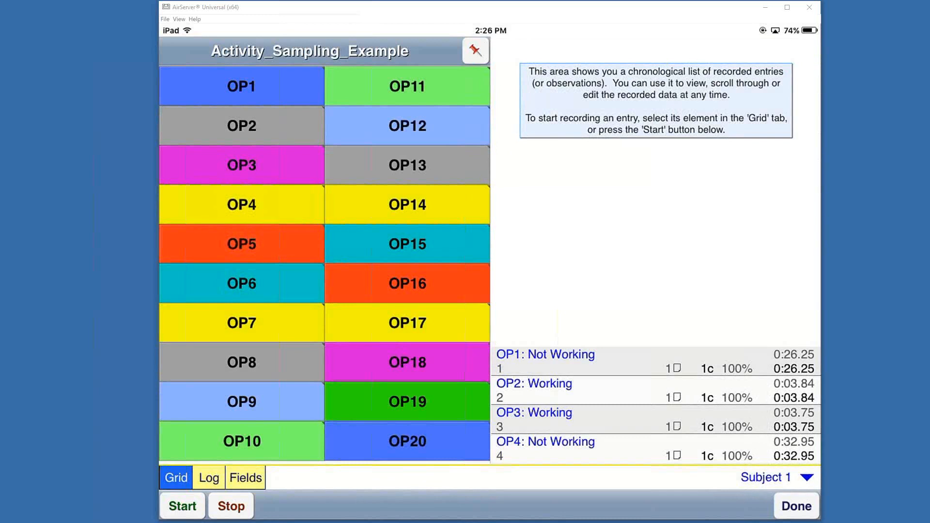
Step: Finish this study and start recording the RAS_Example study with operators OP1 to OP10
left_click(794, 506)
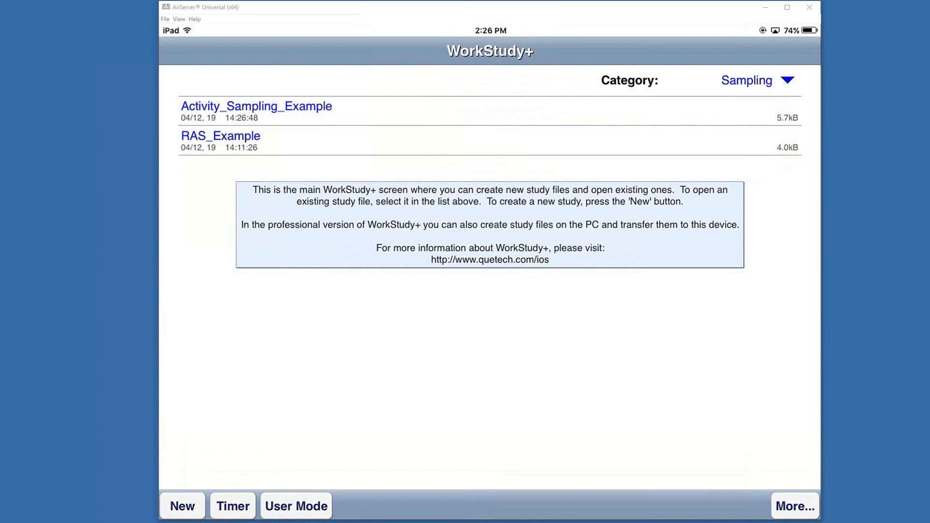
left_click(221, 136)
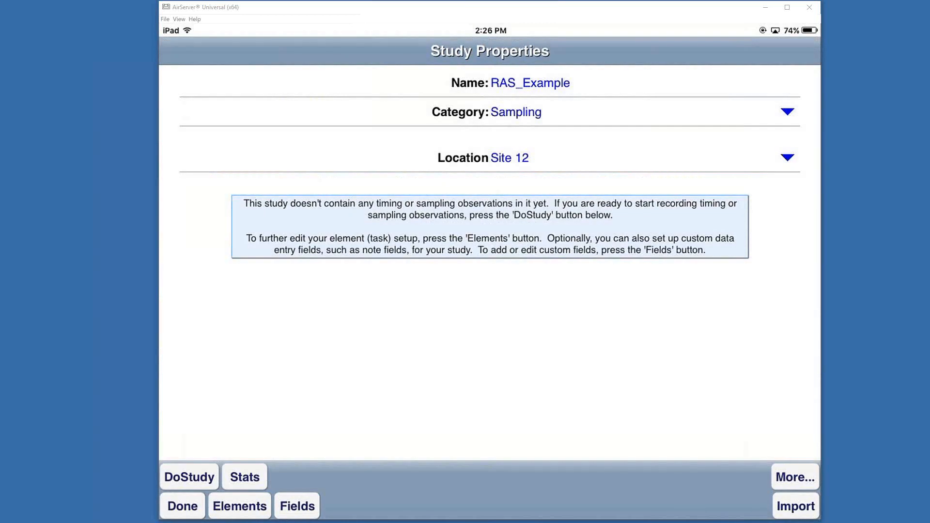
left_click(189, 477)
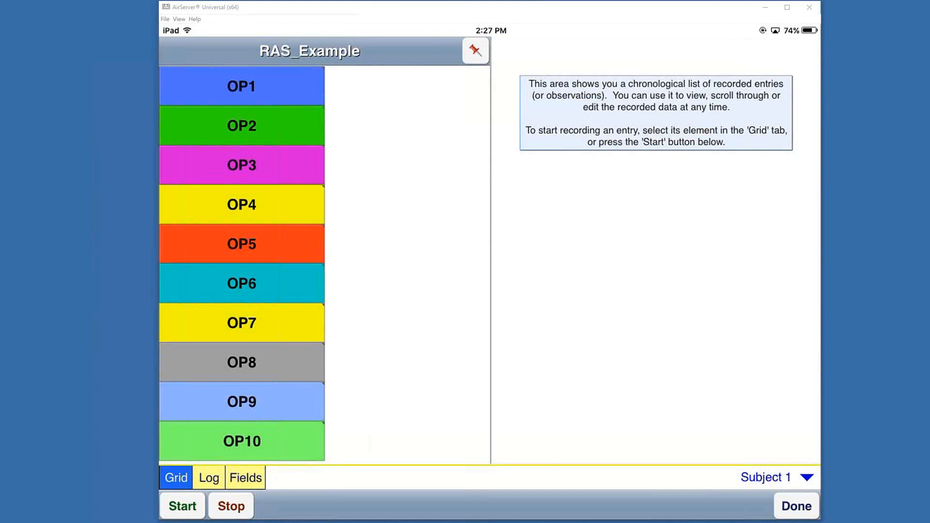
Step: Log OP1 Working at 80% and OP2 Not Working rated at 95%
left_click(241, 86)
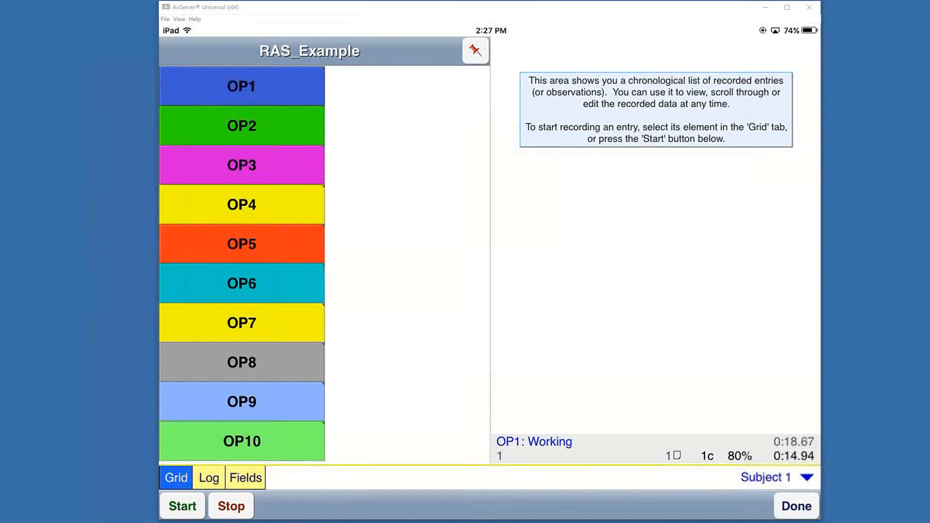
left_click(242, 125)
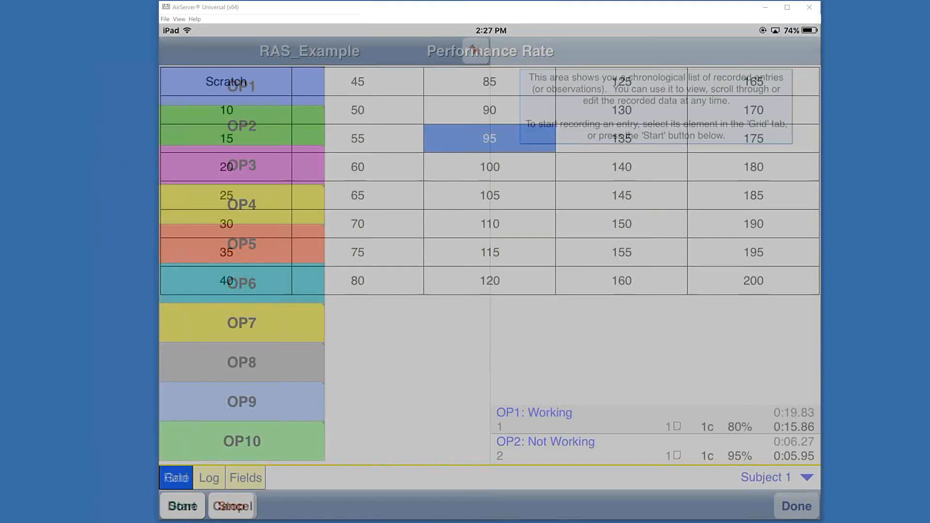
left_click(177, 478)
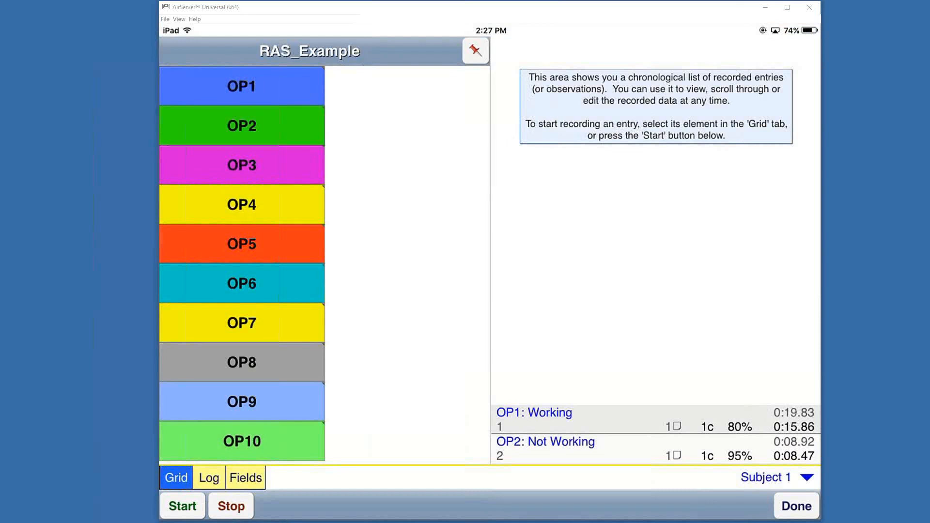
Step: Log OP3 Not Working rated at 105% and a second OP1 Working observation at 95%
left_click(243, 165)
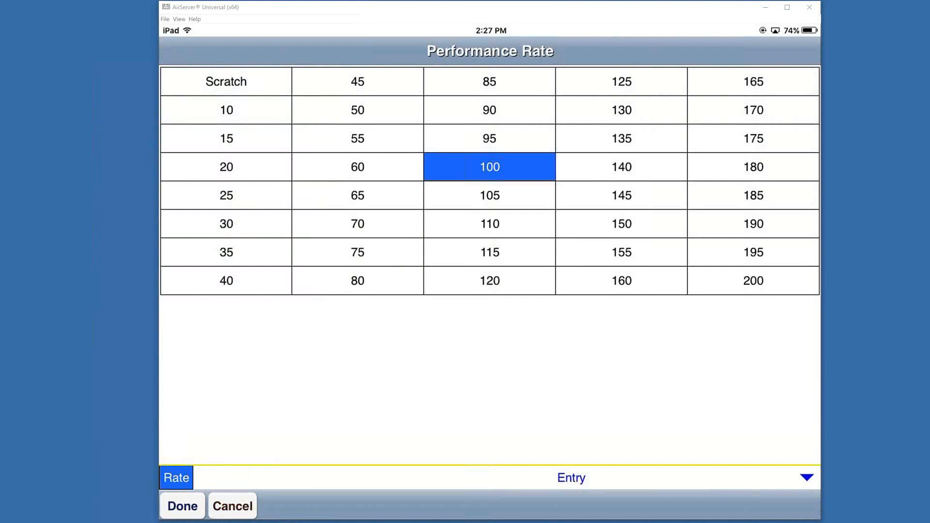
left_click(182, 506)
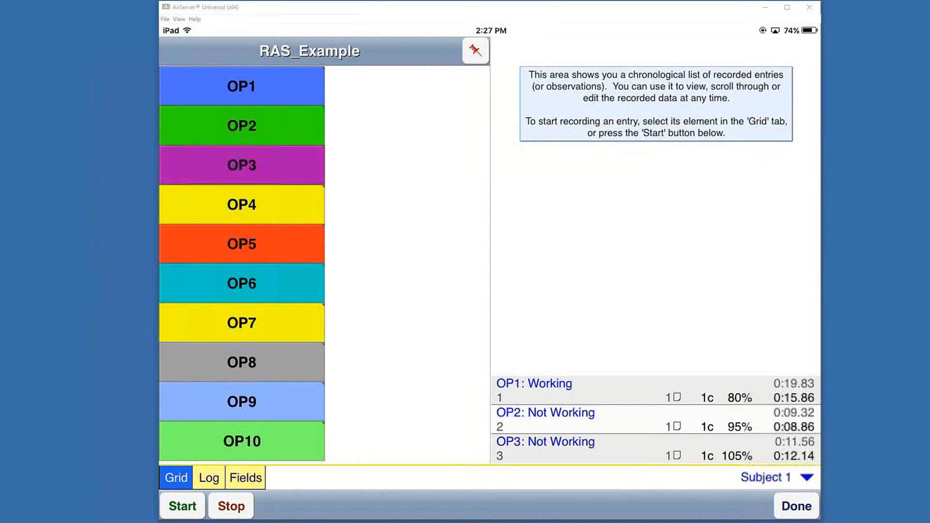
left_click(242, 85)
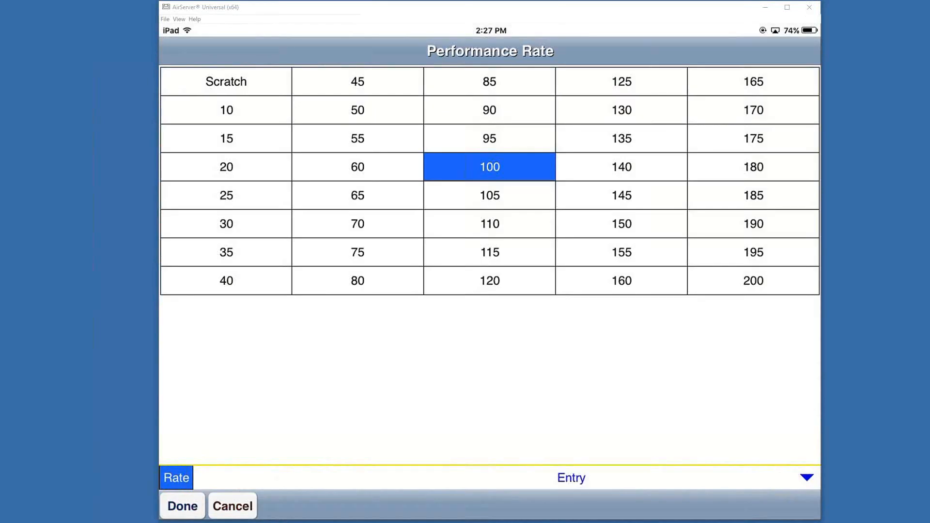
left_click(182, 506)
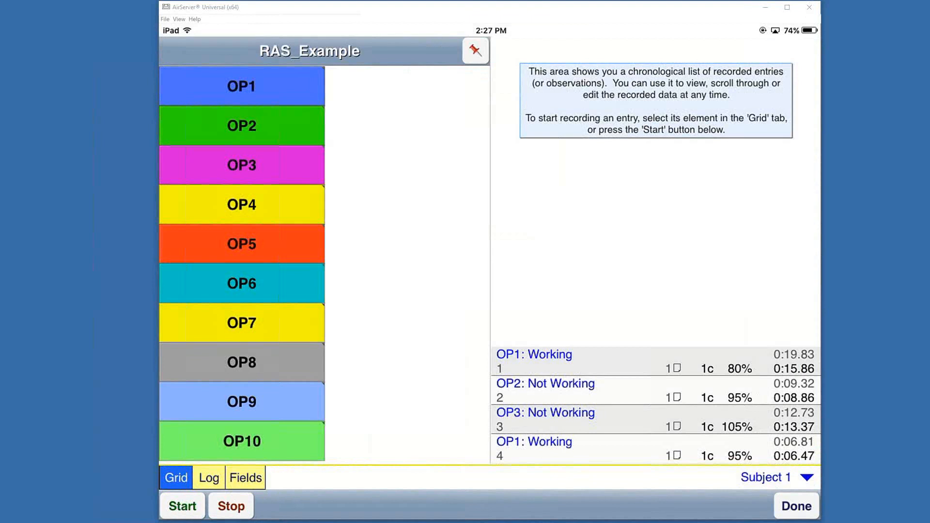